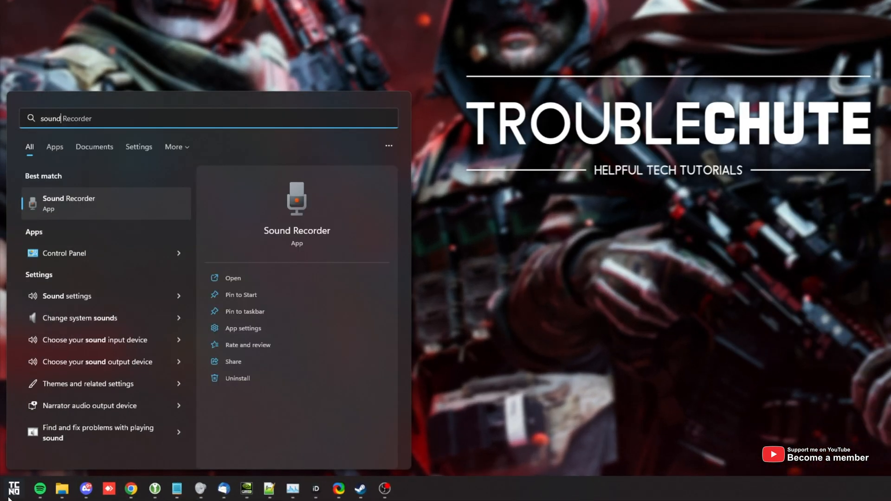
mouse_move(130, 362)
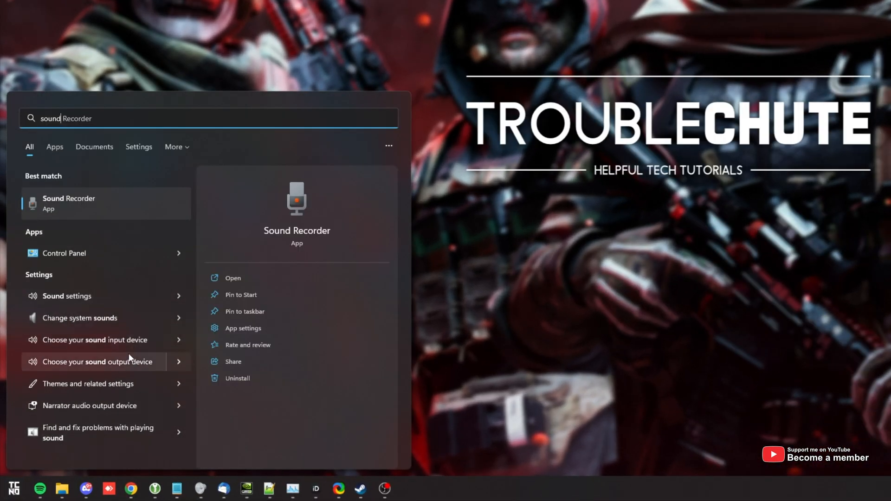
mouse_move(108, 317)
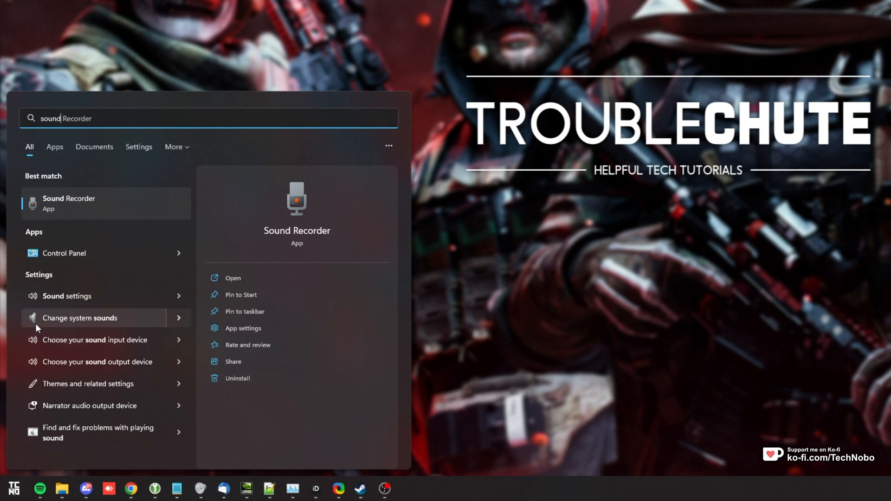
- Launch "Change system sounds" from the Start menu results for "sound"
left_click(80, 318)
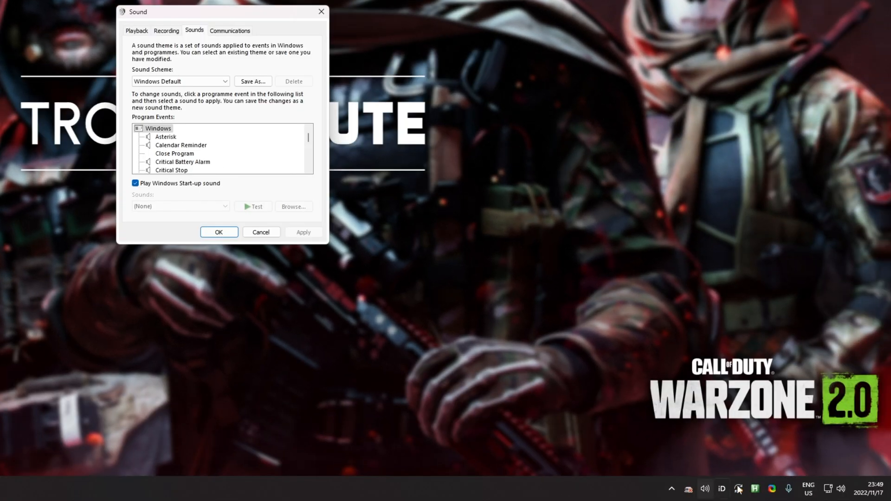
- Reach the Sound Control Panel from the taskbar speaker via Sound settings and More sound settings
right_click(704, 489)
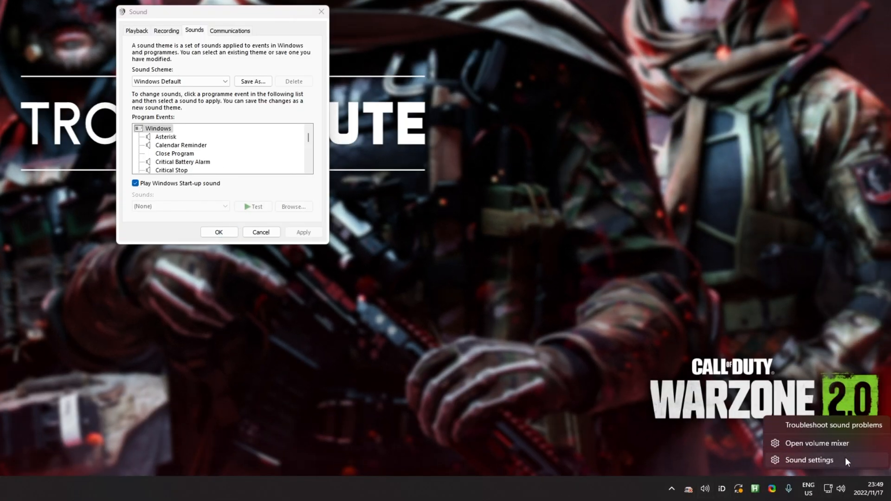
left_click(808, 459)
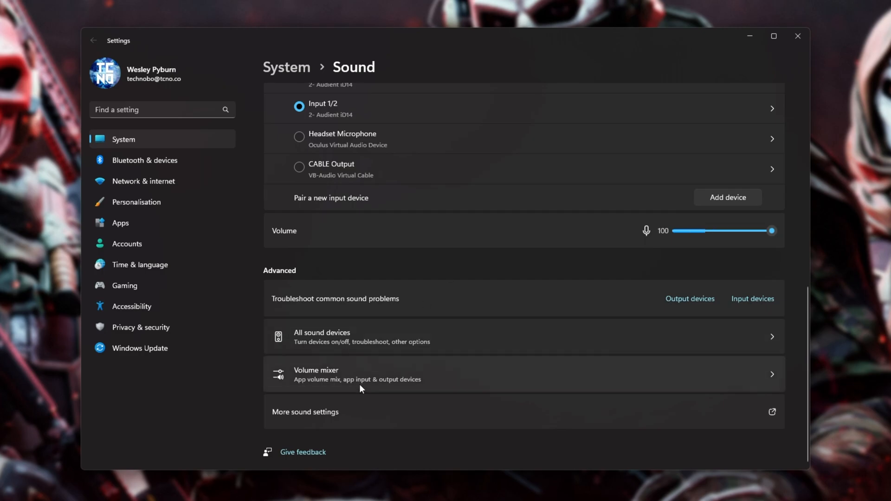
left_click(306, 412)
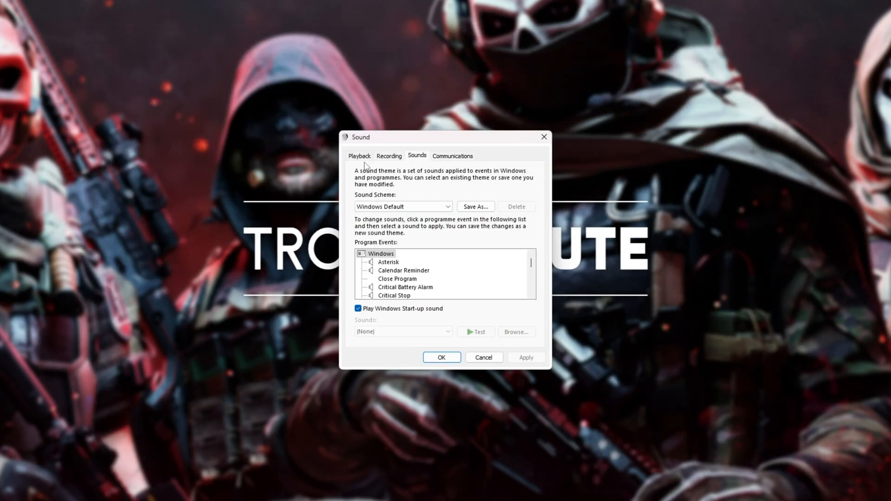
- Review Input 1/2 and Input 3/4 on the Recording list, keep Input 1/2 default, and close the window
left_click(389, 156)
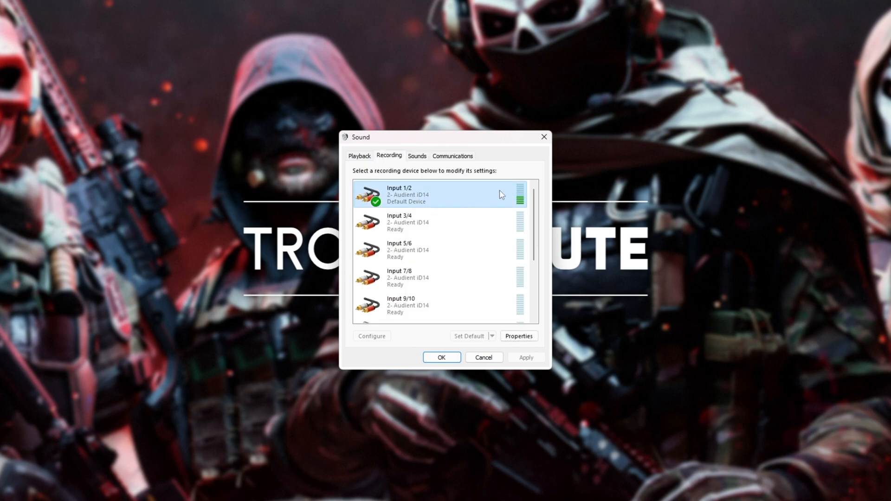
right_click(437, 195)
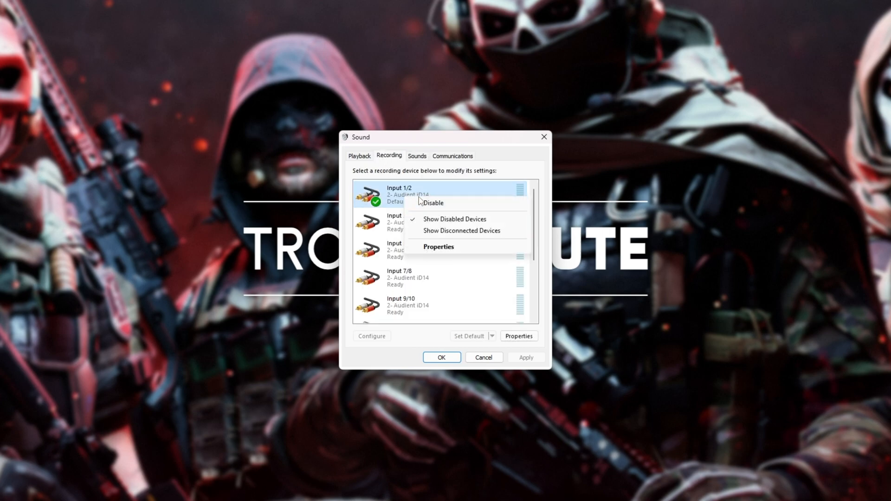
right_click(432, 222)
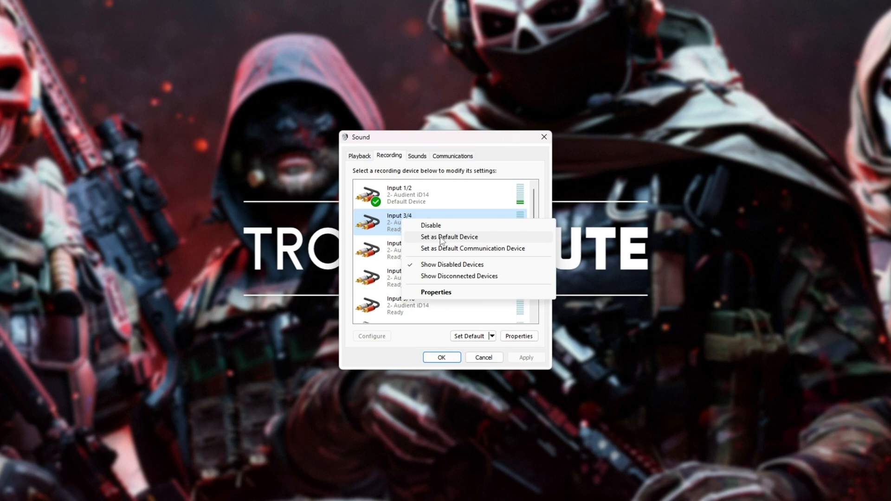
mouse_move(438, 250)
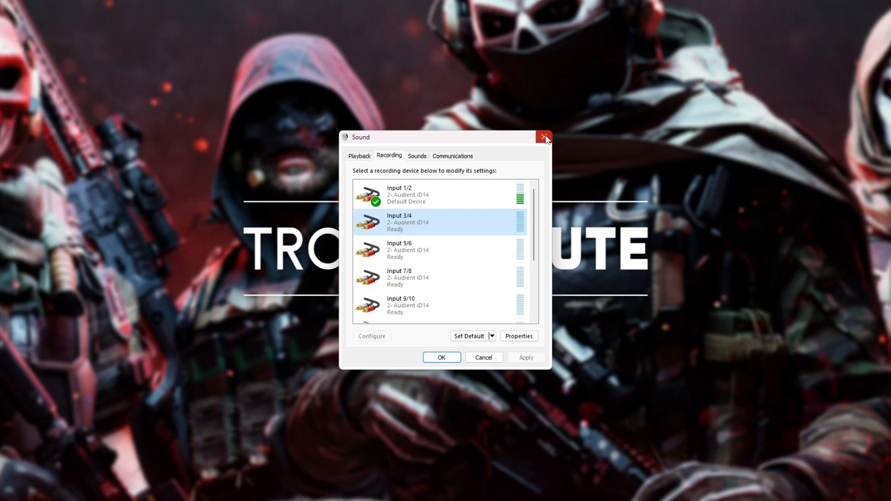
left_click(543, 137)
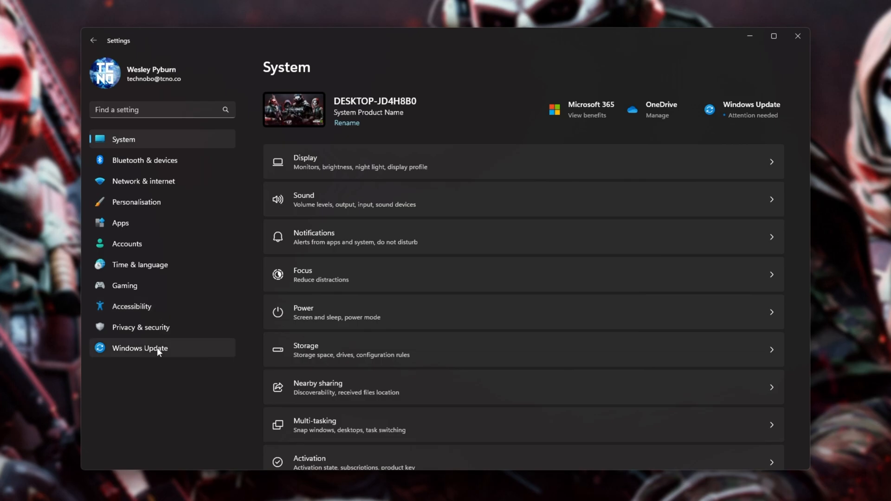
- Show Privacy & security in Settings and scroll to the Microphone permission
left_click(140, 327)
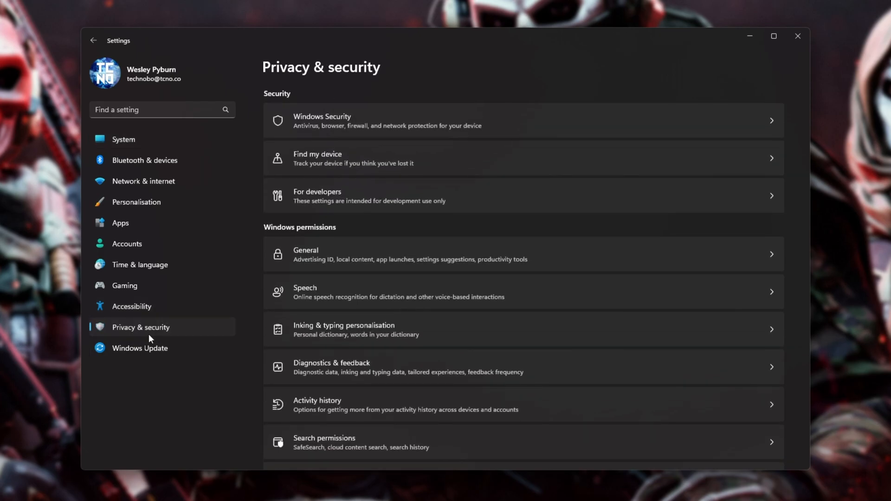
scroll("down", 3)
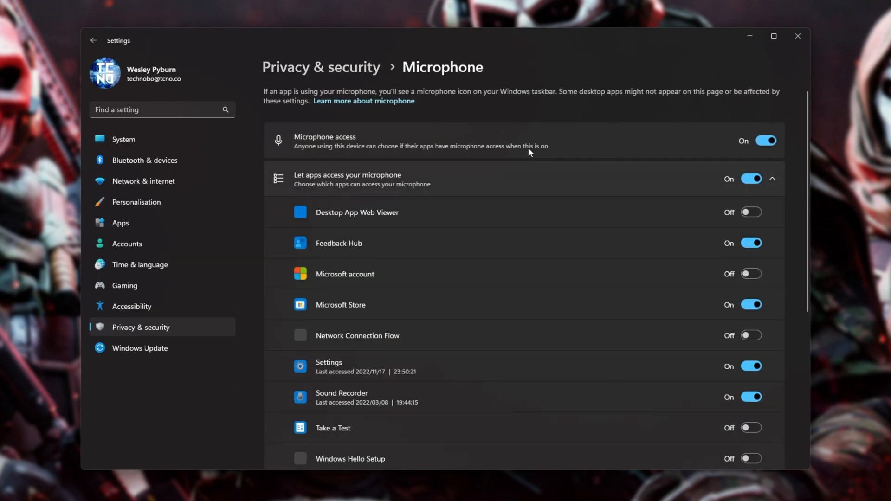
mouse_move(677, 150)
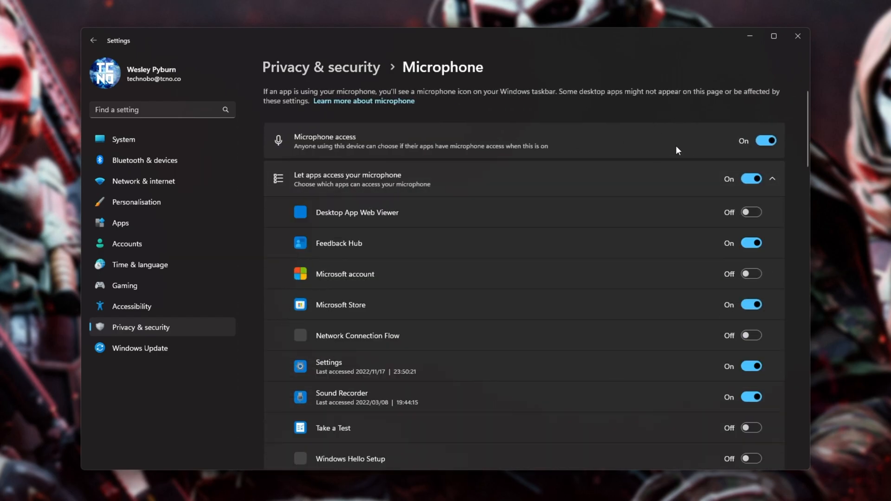
mouse_move(763, 201)
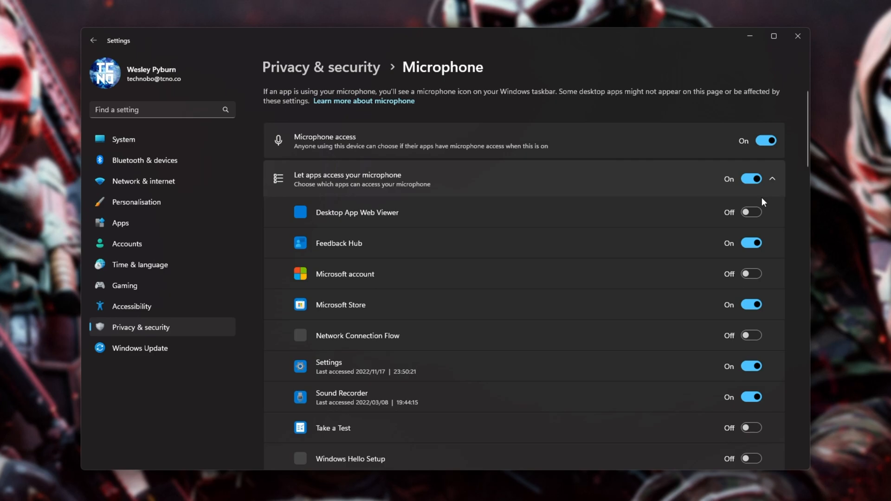
- Confirm microphone access is On for apps and desktop apps including Warzone 2.0, then close Settings
scroll("down", 3)
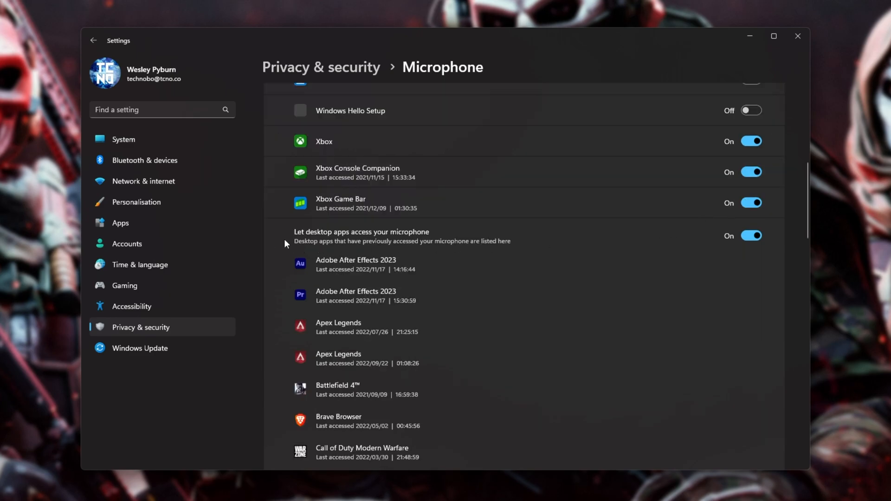
mouse_move(432, 236)
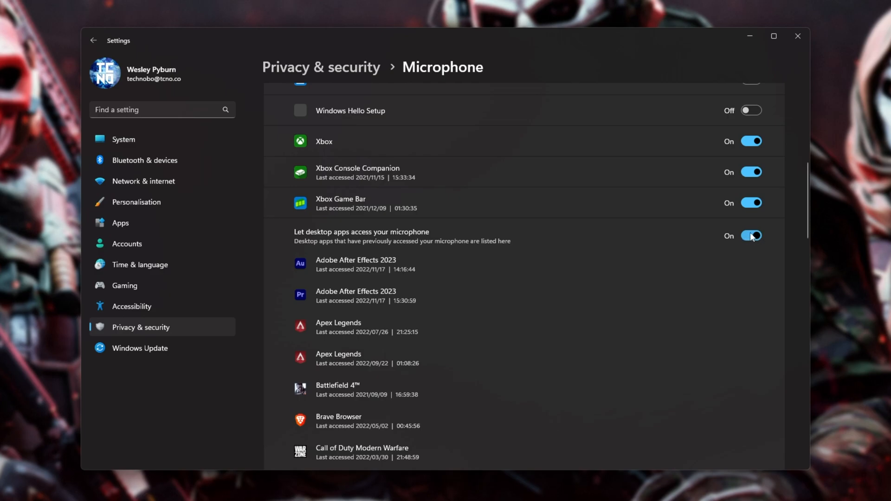
scroll("down", 3)
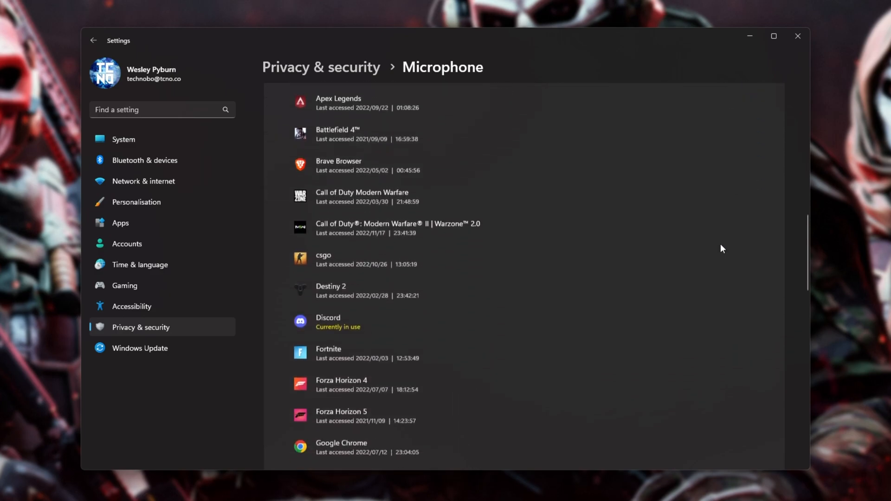
scroll("down", 3)
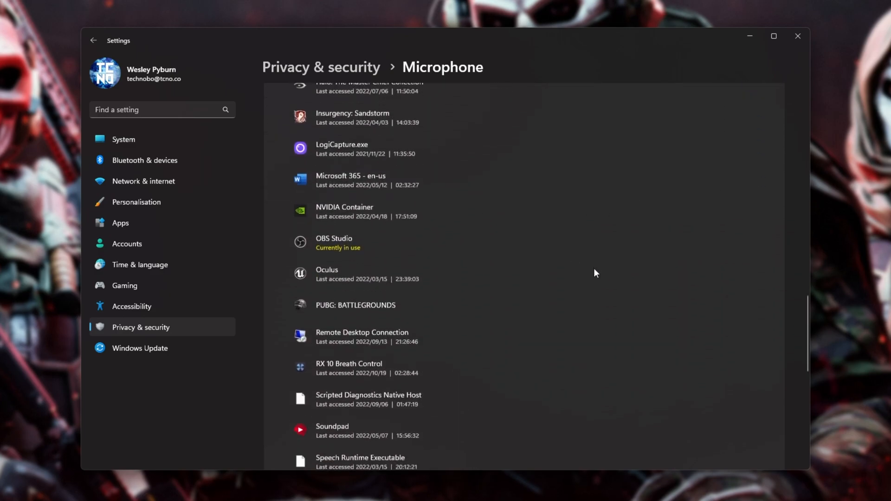
scroll("up", 3)
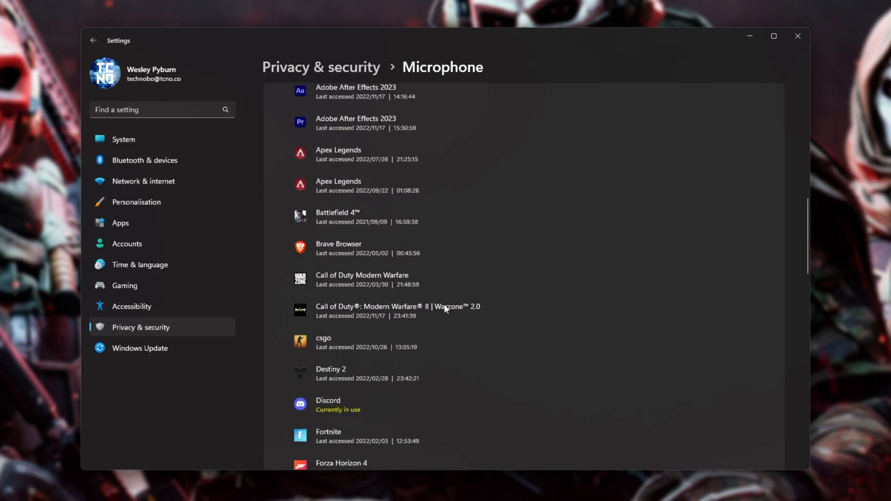
mouse_move(371, 316)
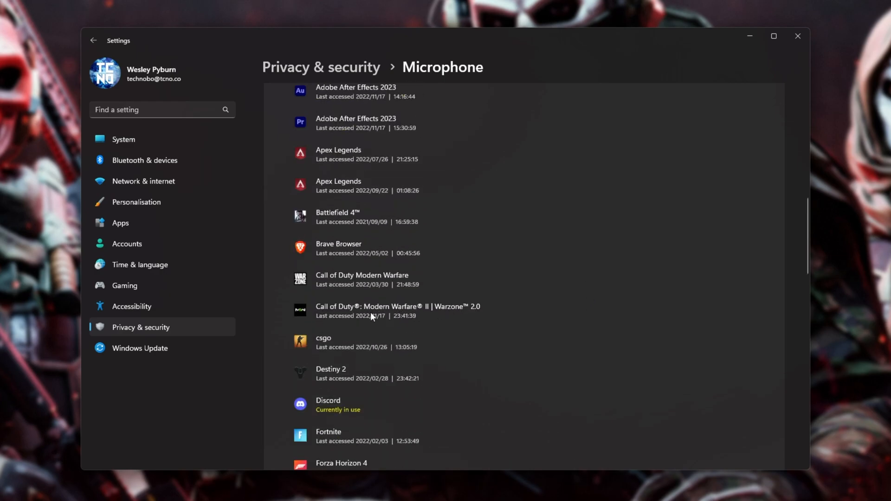
mouse_move(400, 309)
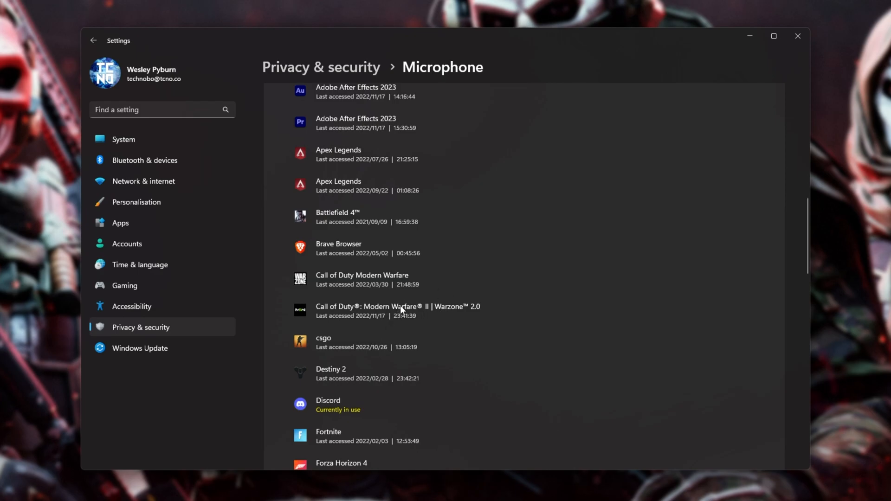
scroll("down", 3)
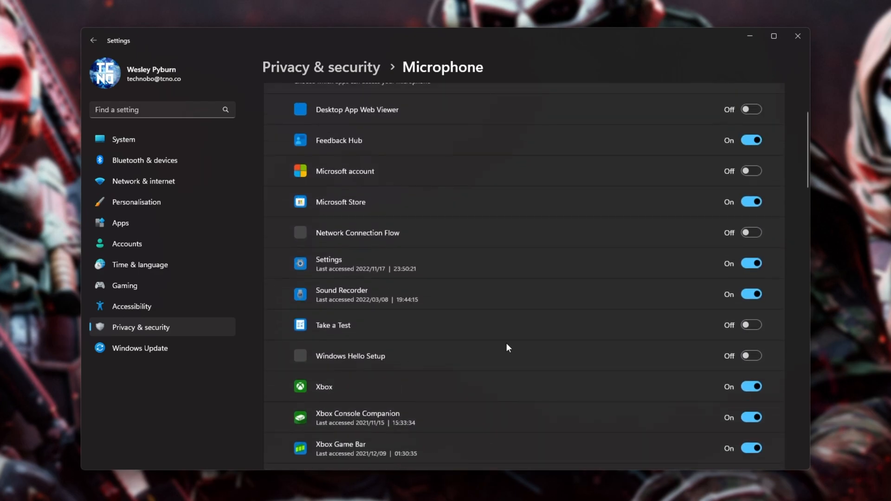
scroll("down", 3)
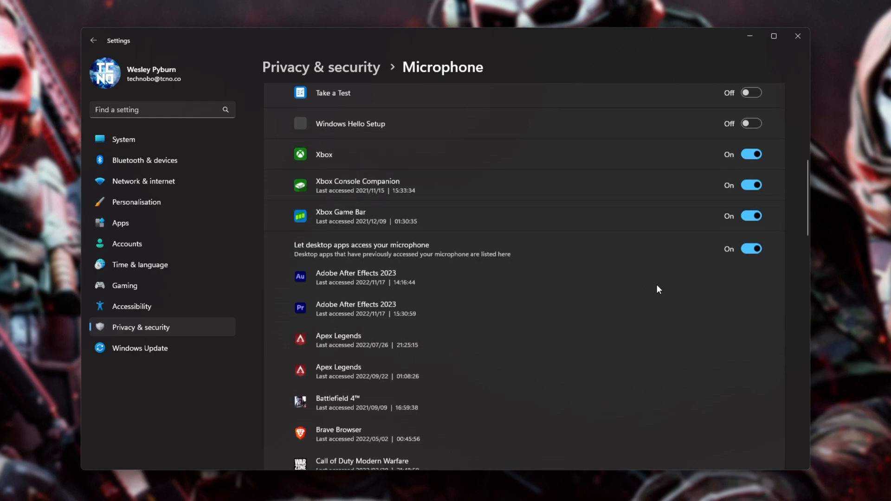
mouse_move(739, 44)
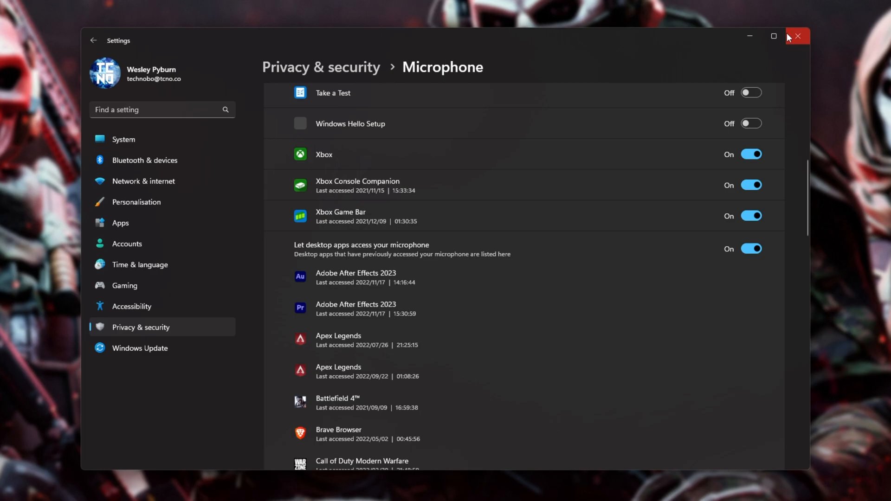
left_click(797, 36)
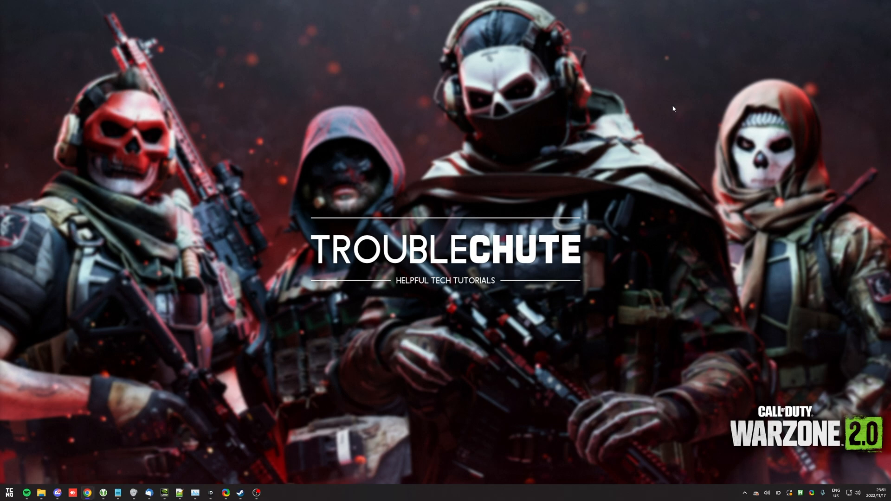
- Launch Device Manager from a Start search for "device manager"
type("device manager")
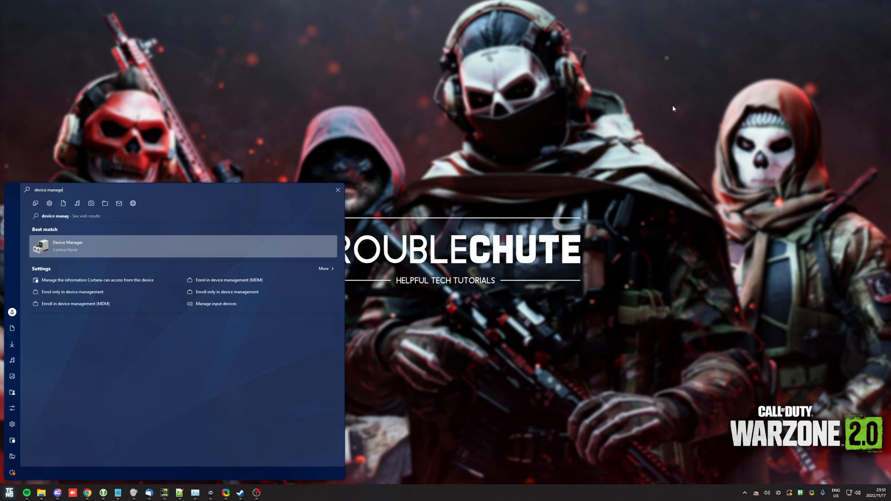
left_click(67, 245)
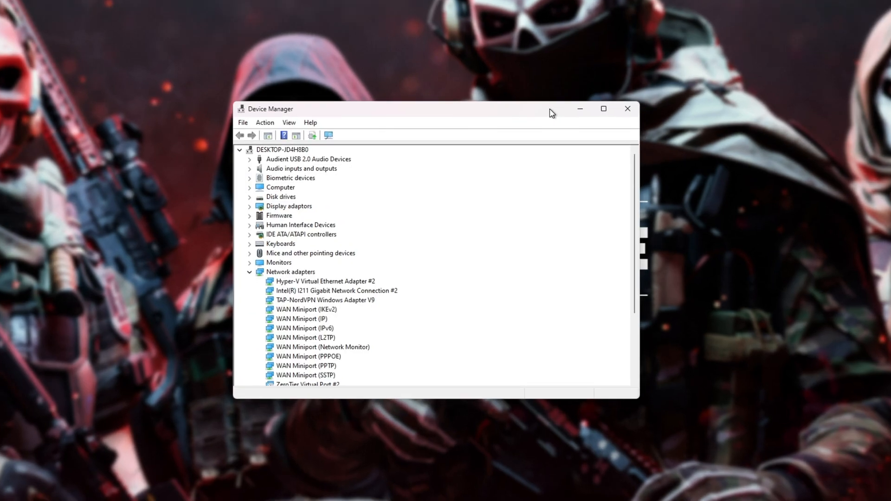
- Expand Audio inputs and outputs and select Input 1/2 (2- Audient iD14)
left_click(250, 272)
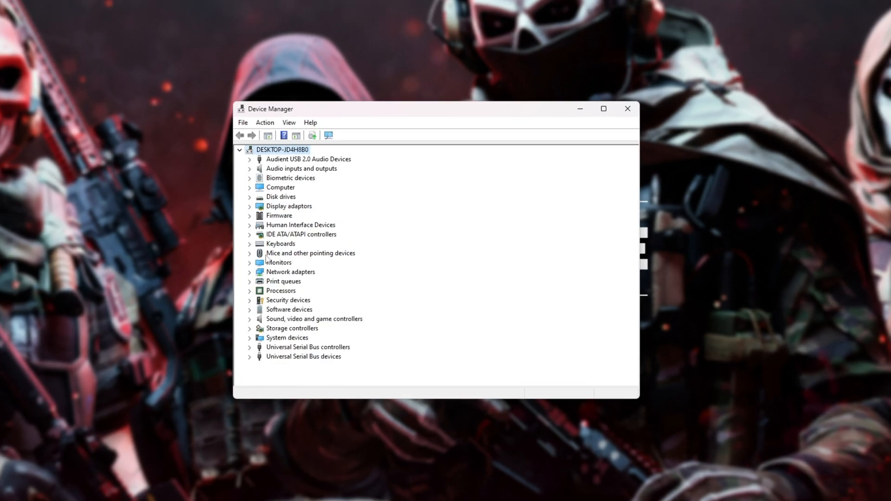
left_click(250, 168)
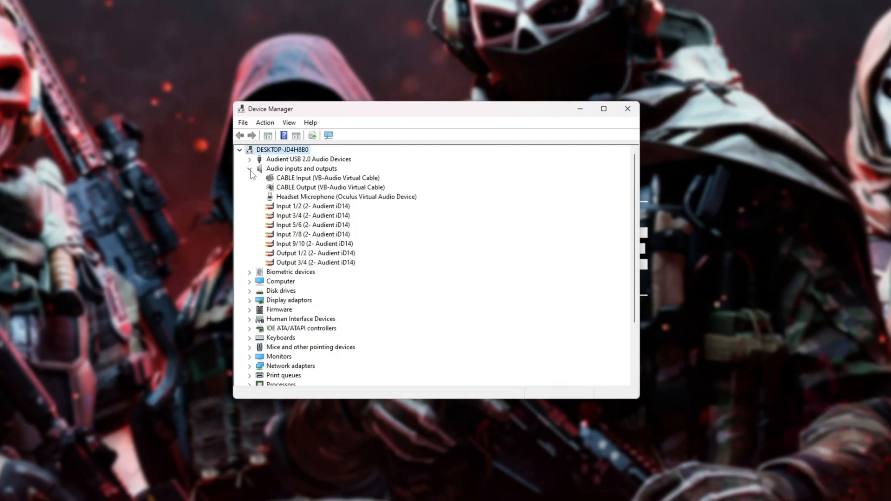
left_click(312, 206)
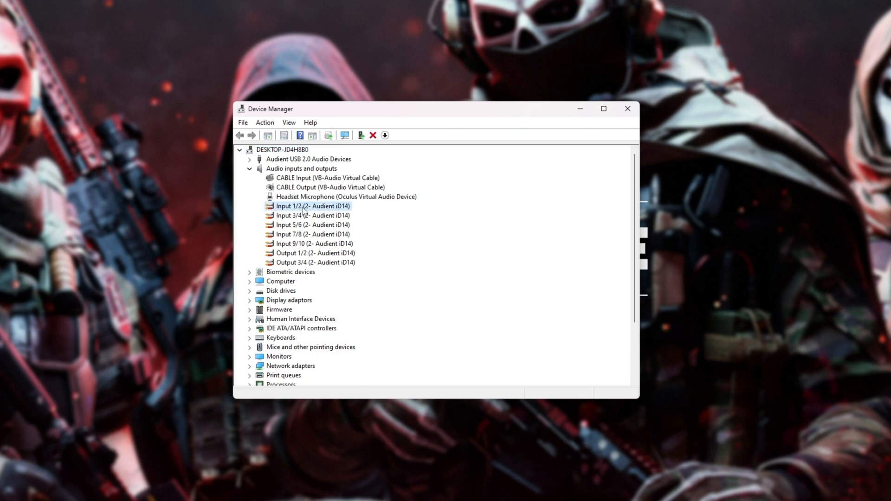
double_click(311, 206)
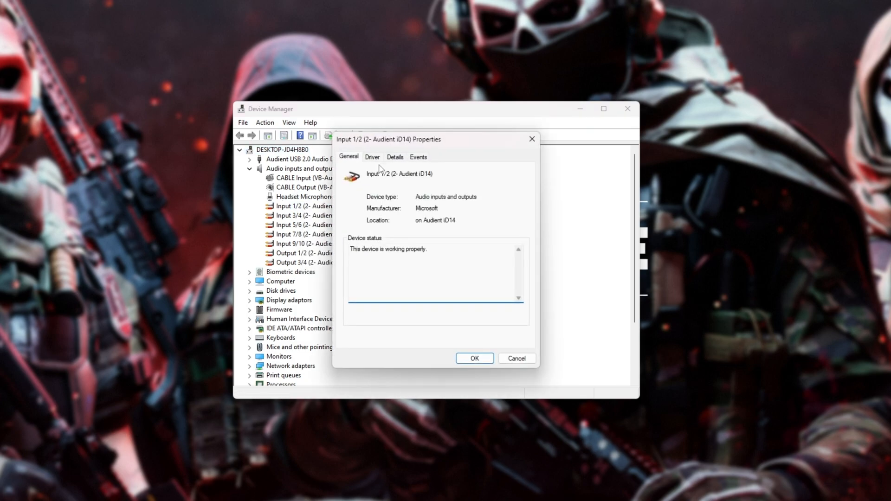
left_click(372, 157)
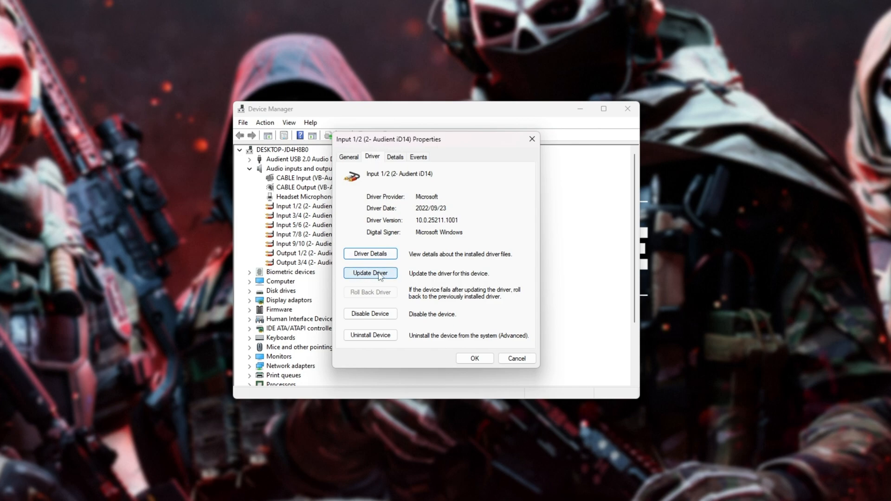
mouse_move(460, 260)
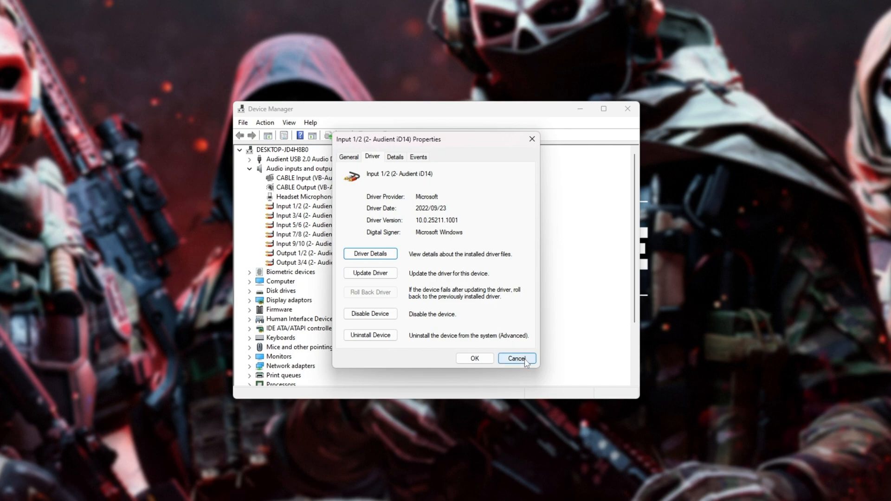
left_click(515, 358)
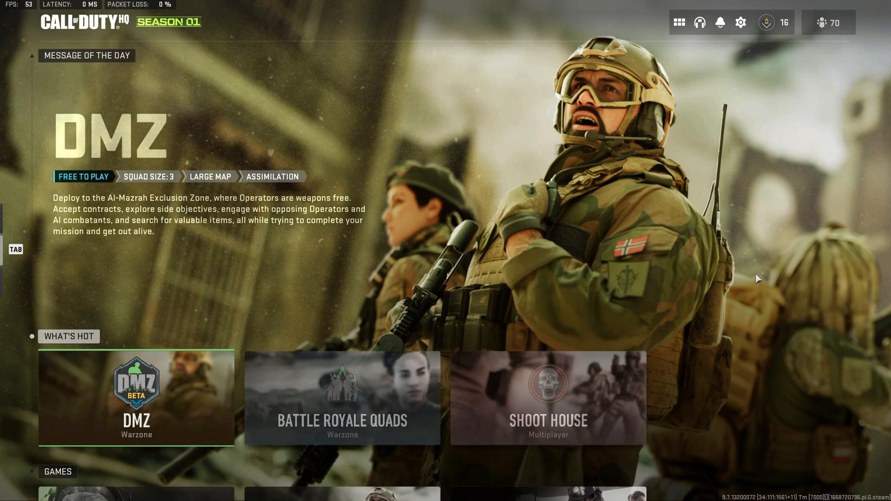
- Show Call of Duty HQ's Audio settings scrolled to the Voice Chat section with Voice Chat on
left_click(739, 23)
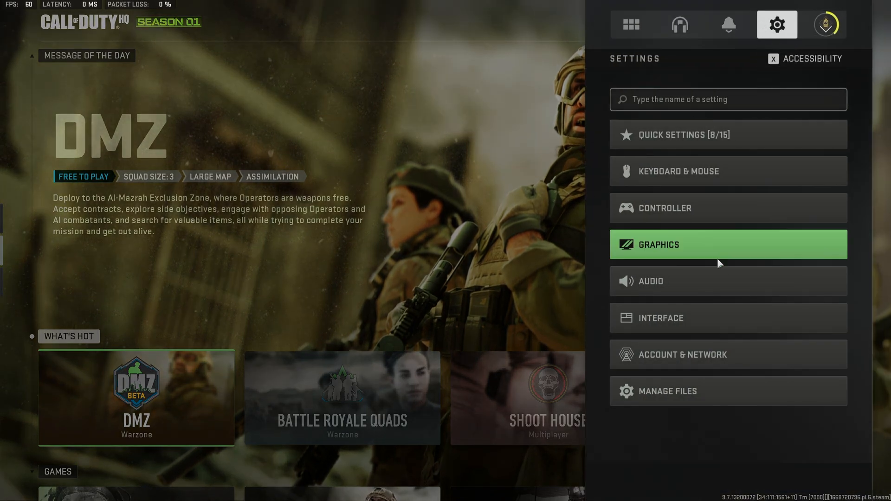
left_click(650, 281)
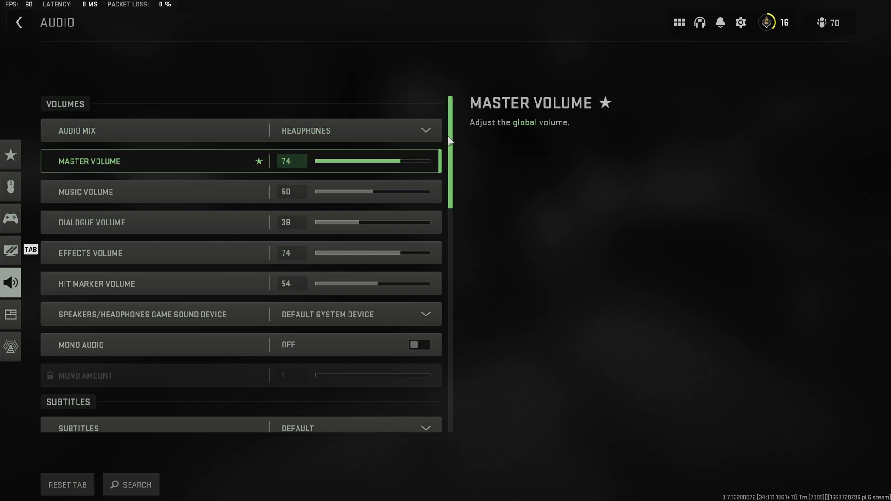
scroll("down", 3)
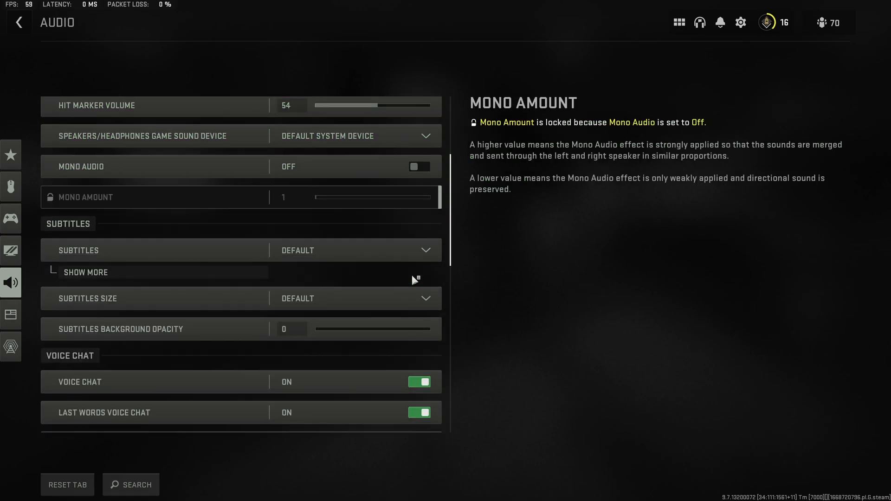
scroll("down", 3)
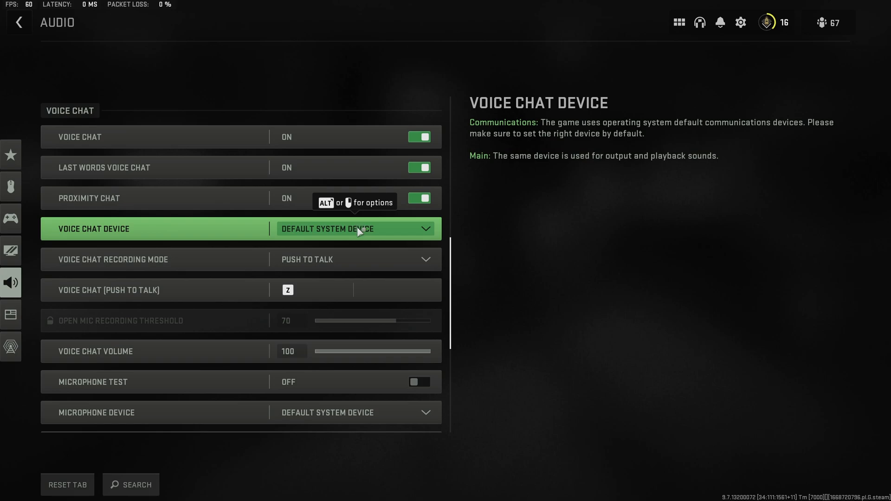
left_click(352, 229)
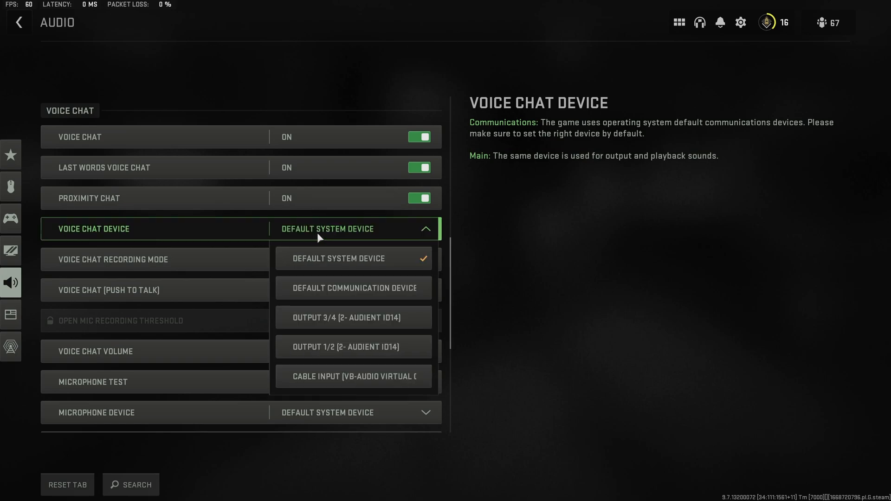
mouse_move(353, 288)
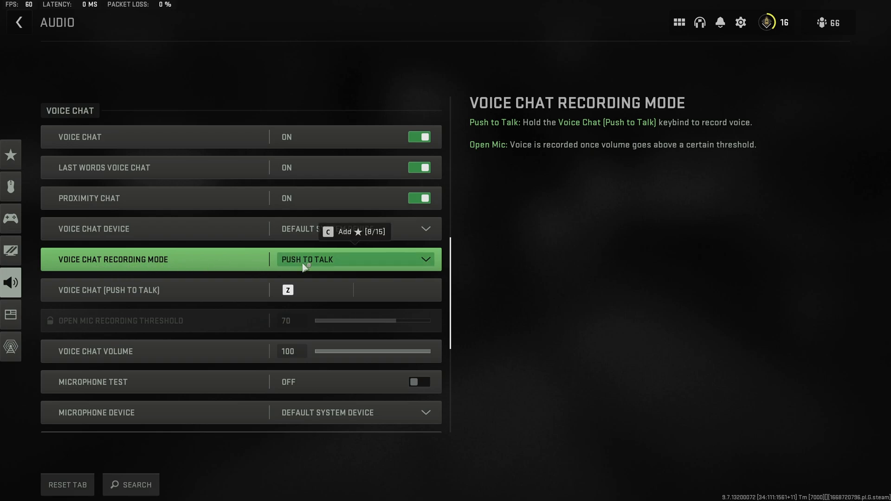
mouse_move(341, 261)
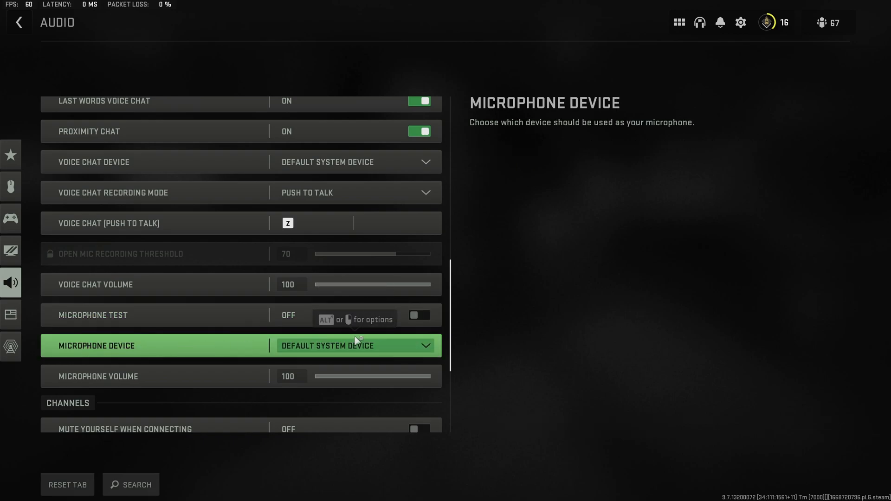
left_click(352, 346)
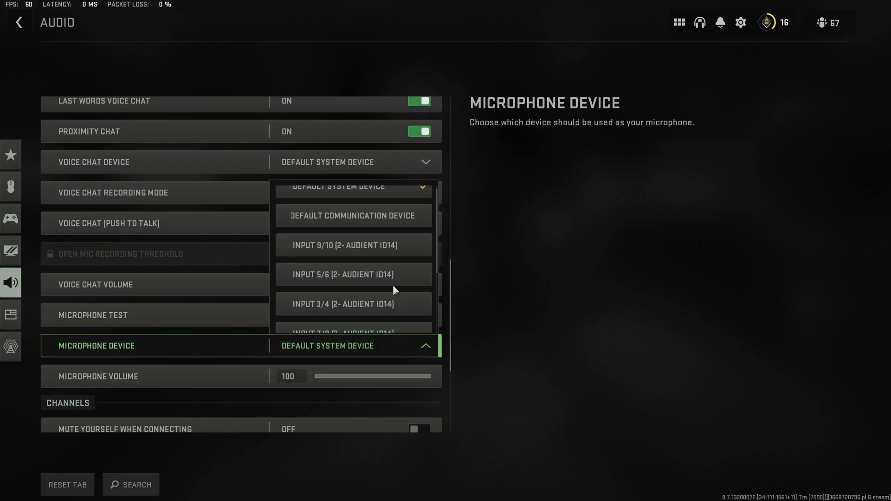
scroll("down", 3)
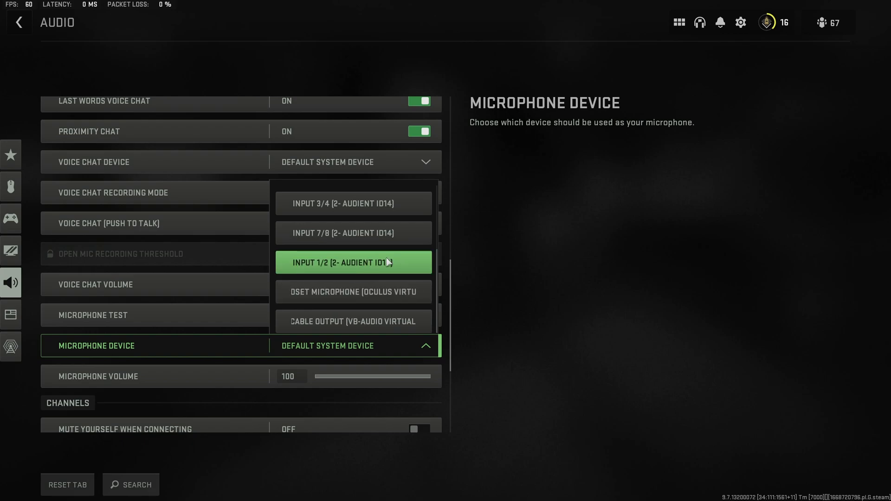
left_click(469, 270)
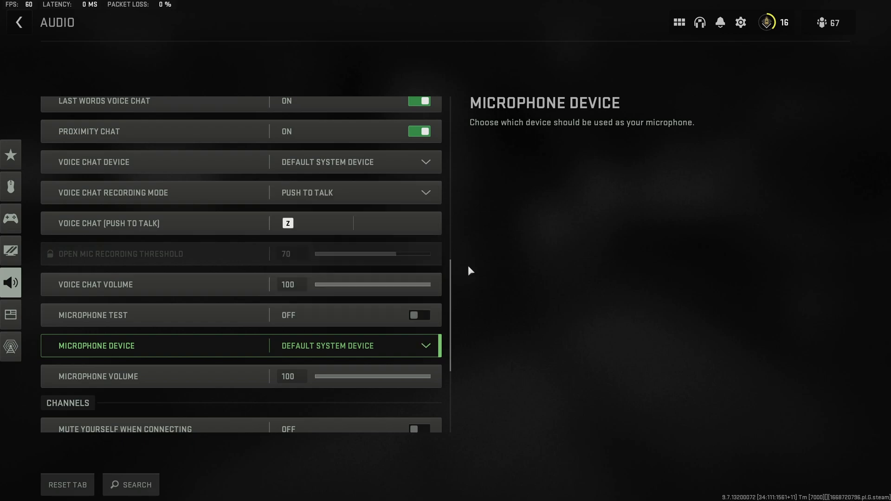
left_click(418, 315)
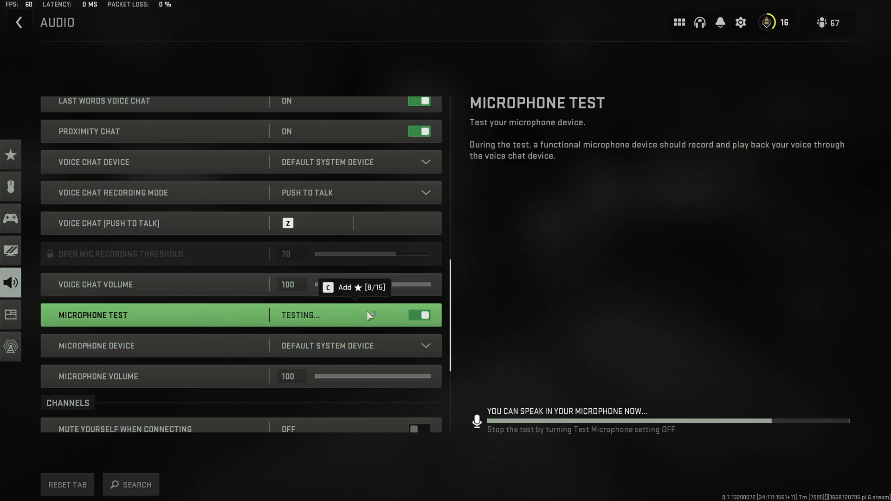
left_click(418, 315)
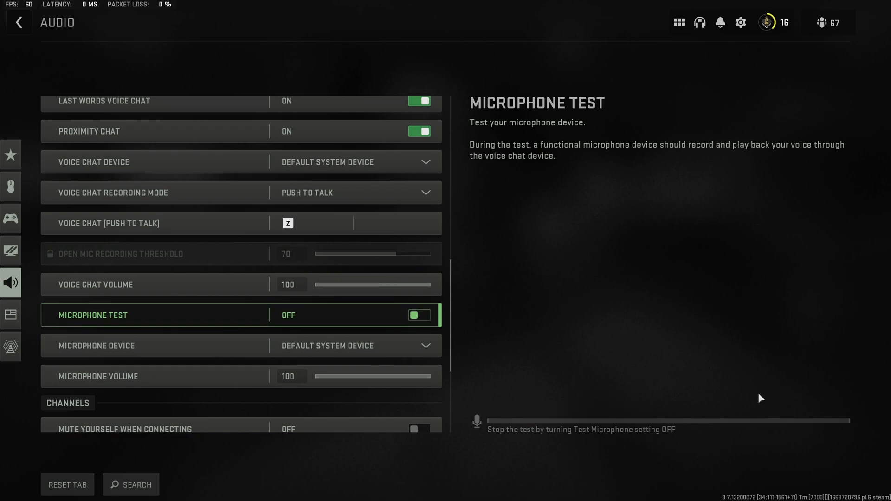
mouse_move(613, 409)
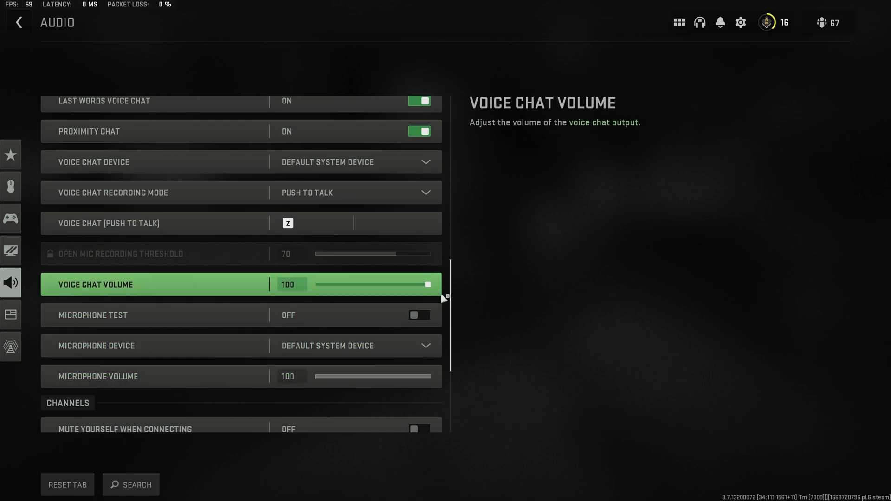
scroll("down", 3)
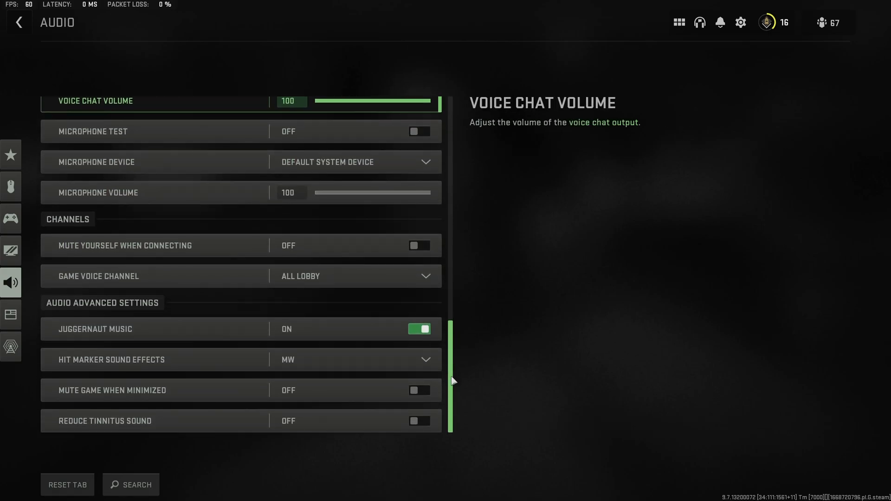
scroll("up", 3)
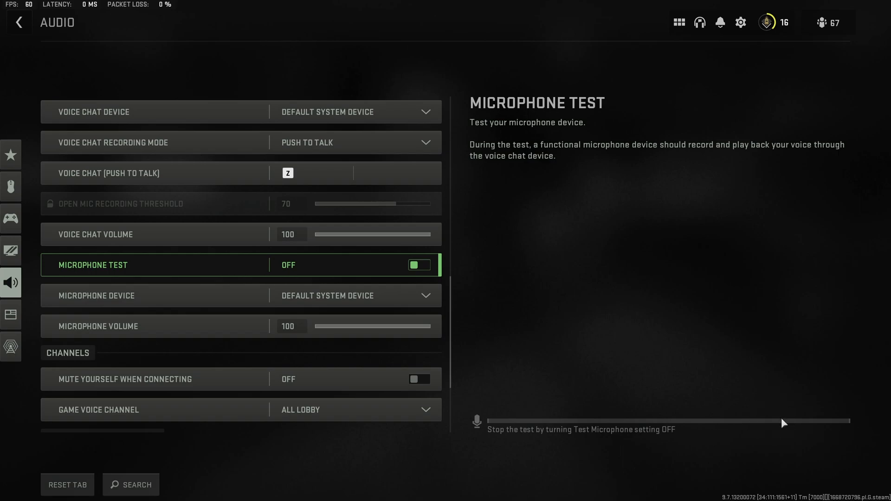
mouse_move(773, 426)
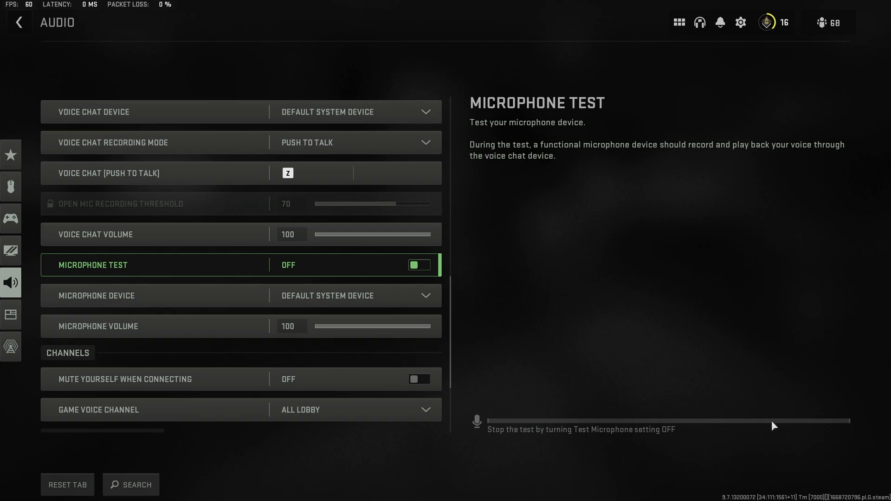
mouse_move(763, 423)
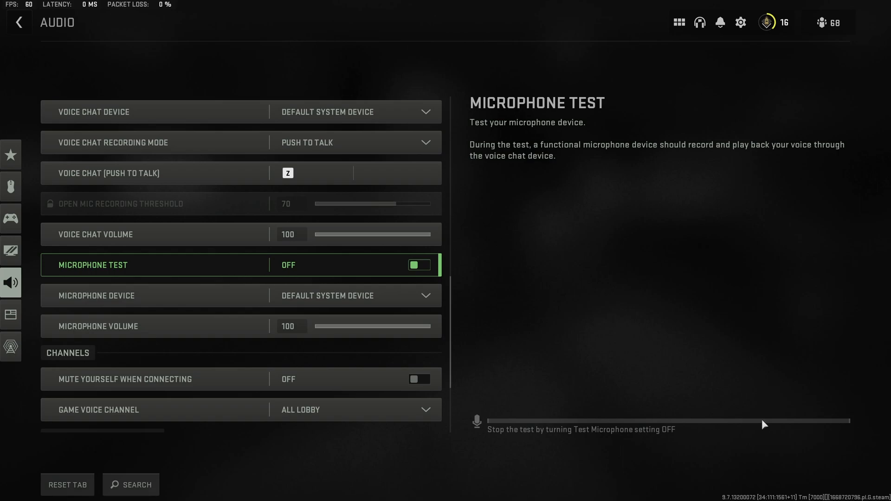
mouse_move(560, 421)
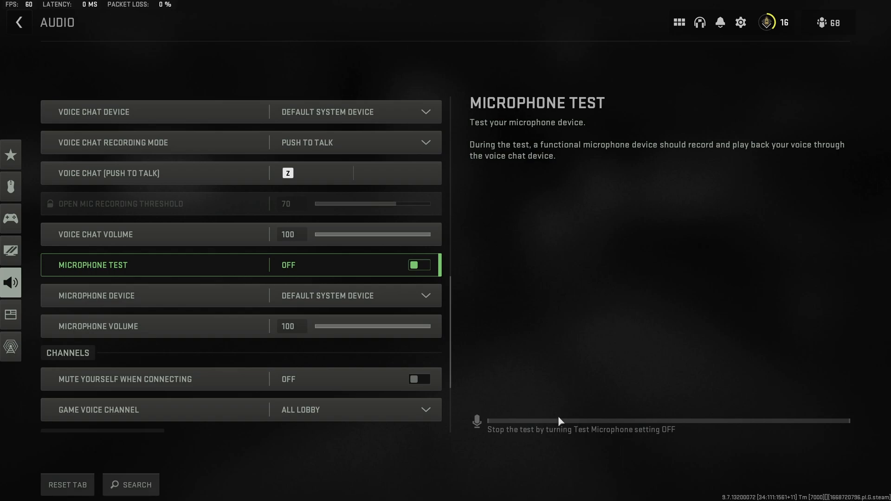
mouse_move(563, 426)
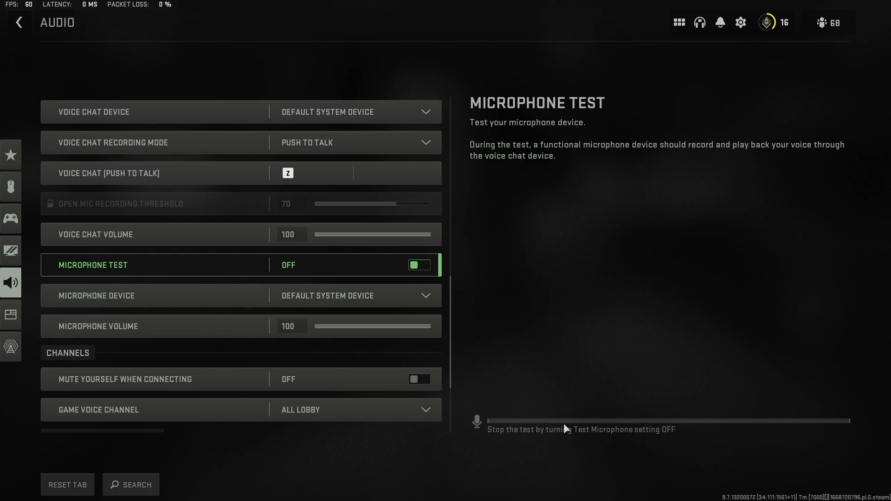
scroll("up", 3)
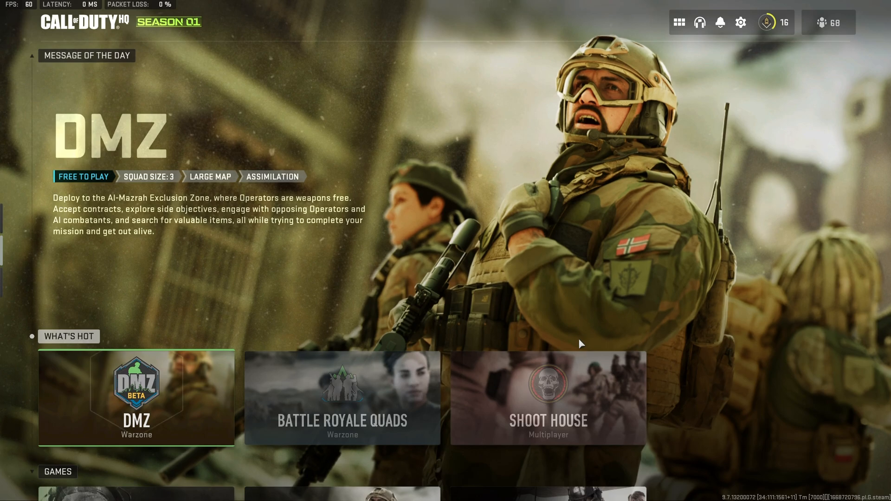
mouse_move(571, 319)
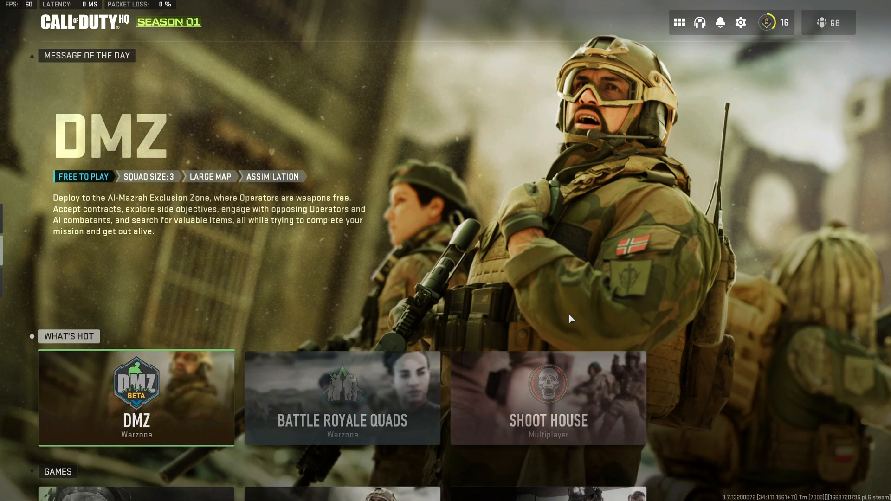